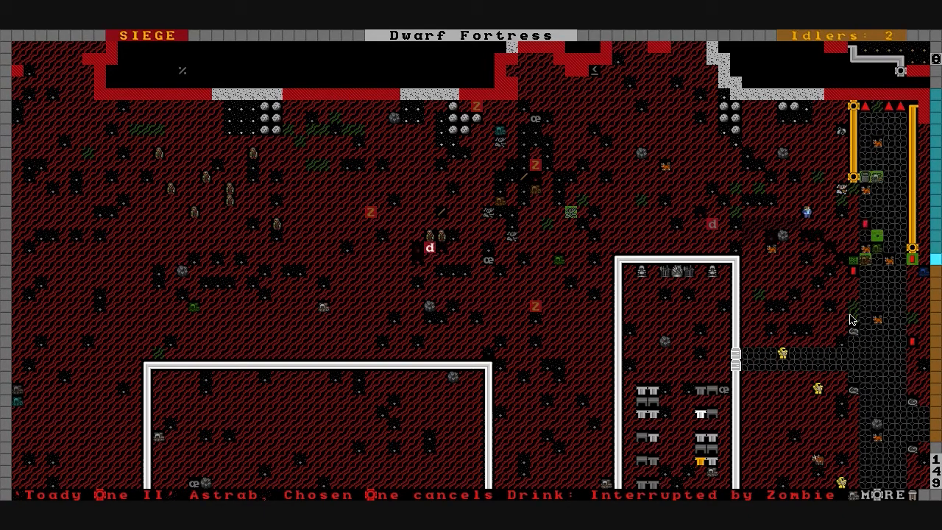
Step: Scroll the paused map toward The Geared Tones' station at the choke point
scroll("down", 3)
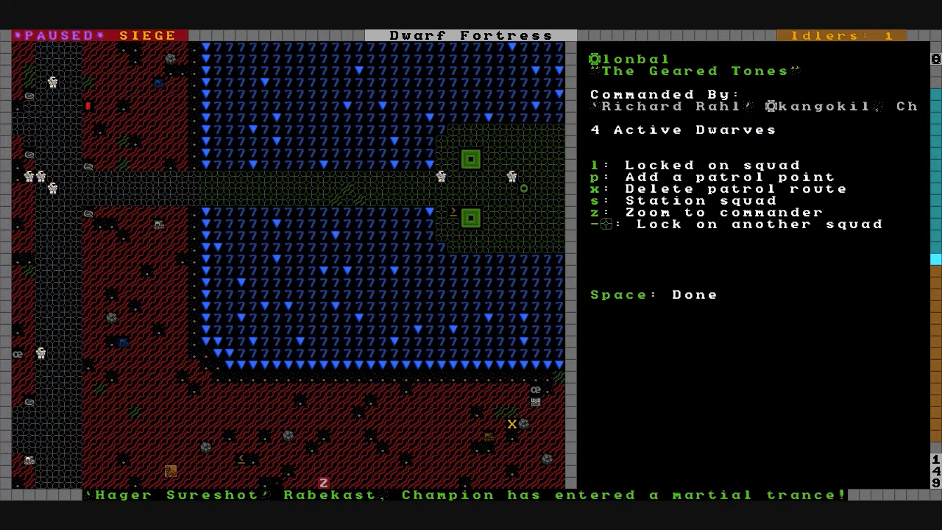
Step: Pause the siege so Hager Sureshot's body-part health listing can be read
key("Space")
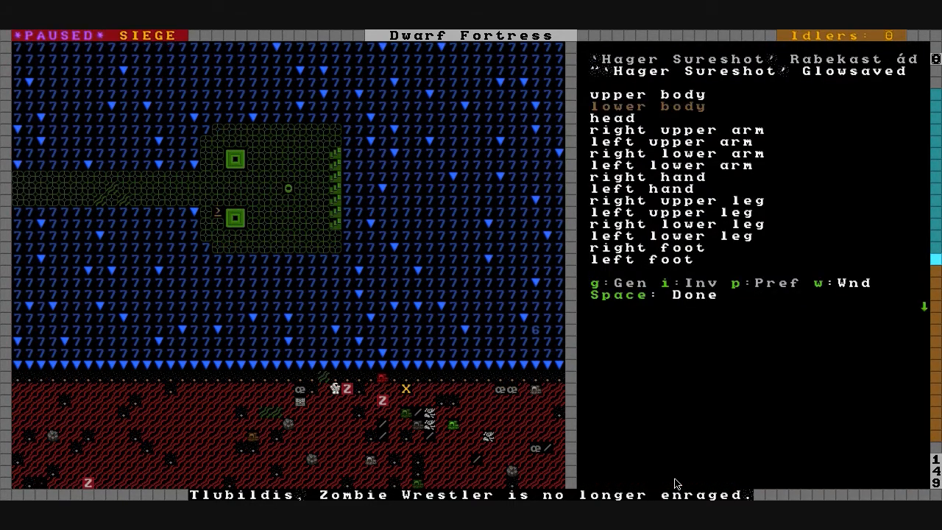
Step: Scroll the running fortress map back toward the workshops after closing the listing
scroll("down", 3)
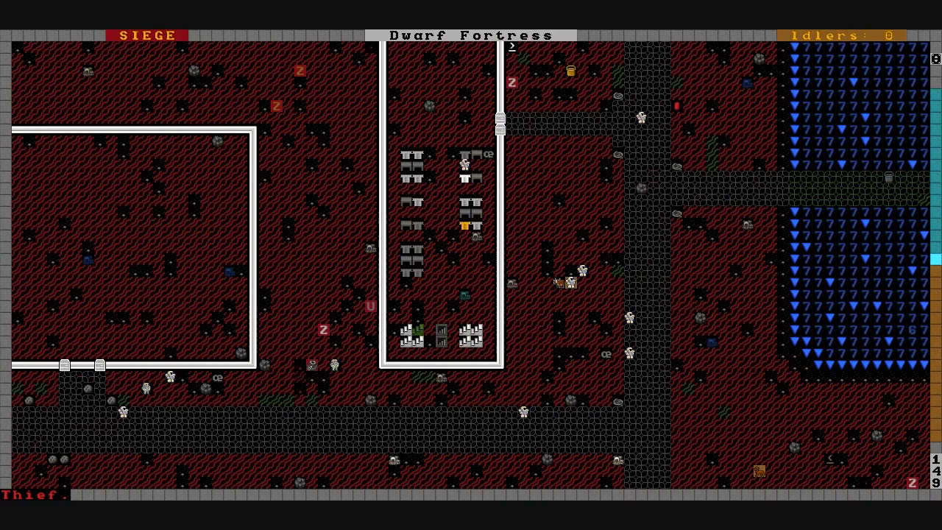
scroll("right", 3)
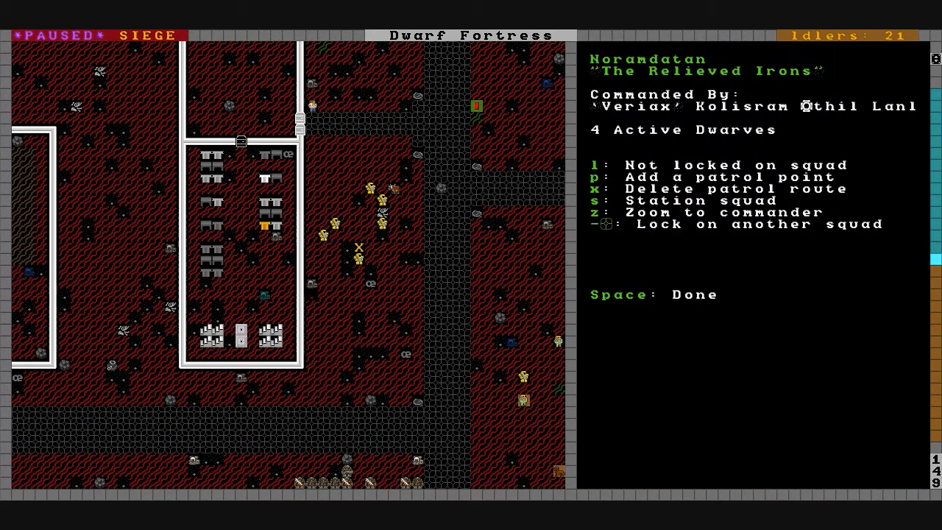
Step: Lock the view onto the squad and show commander Veriax Kolisram's body-part condition list
key("l")
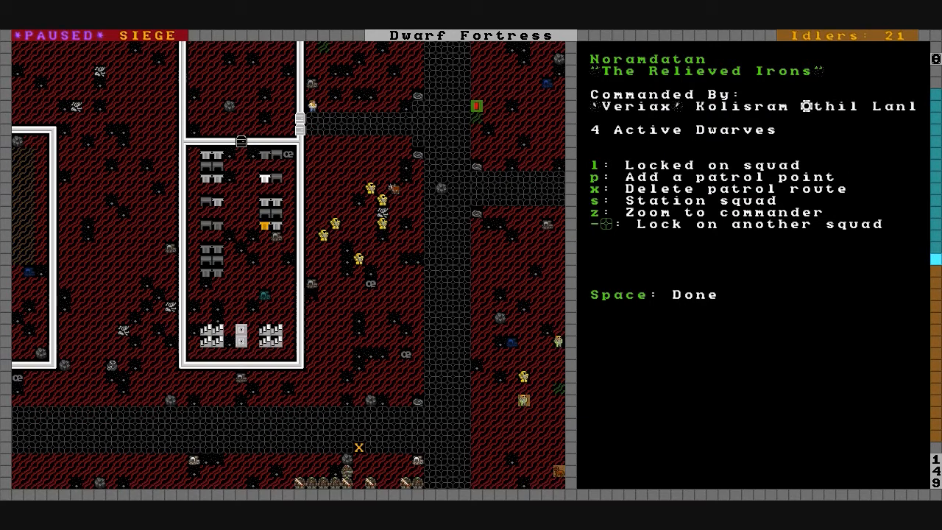
key("-")
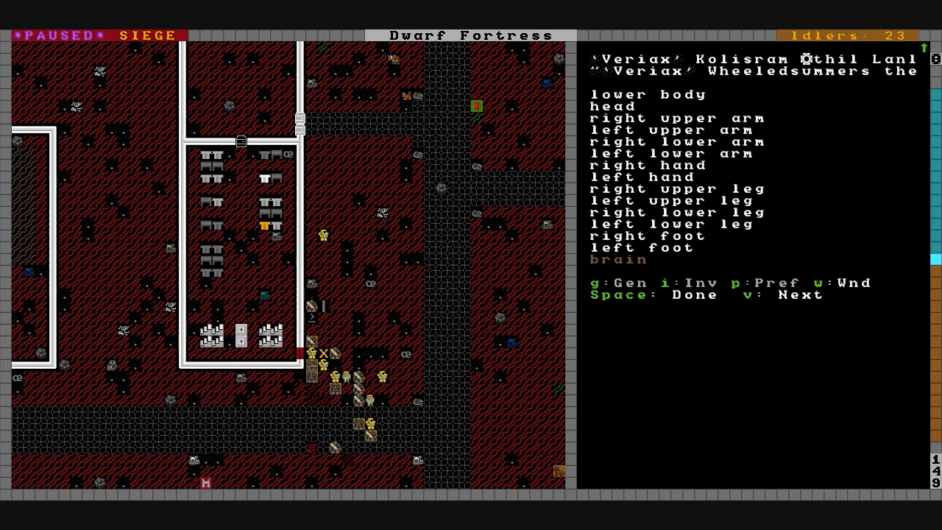
Step: Leave the dwarf's body condition view to reach The Mechanics of Wheeling's orders
key("v")
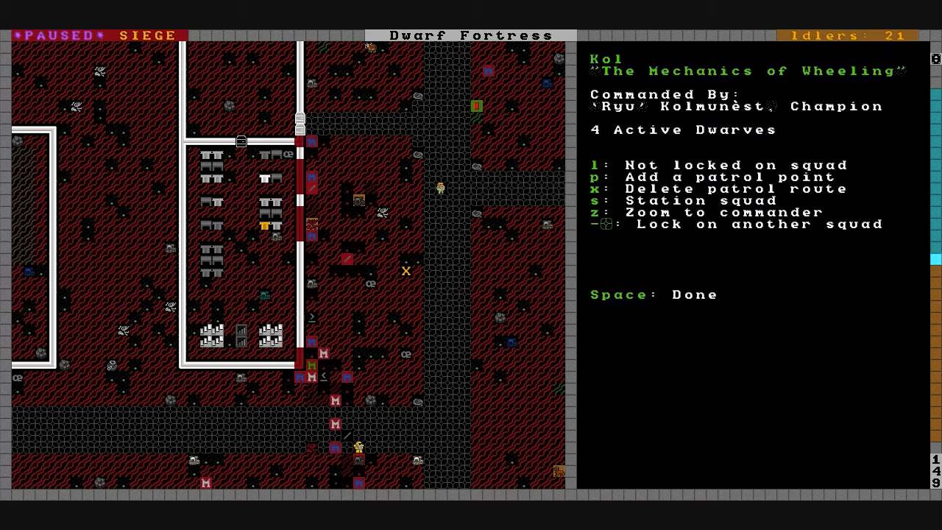
Step: Leave the squad orders so the siege resumes on the fortress map
key("l")
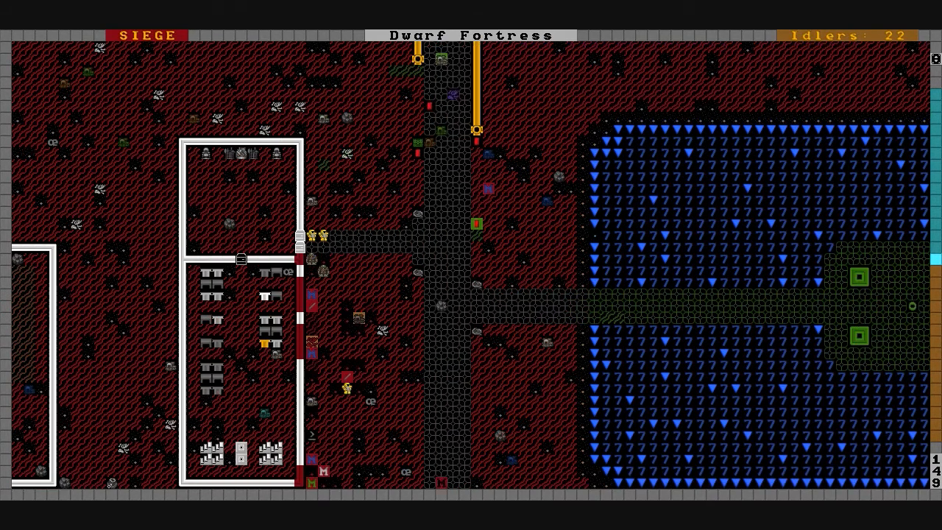
Step: Inspect Raddish's body-part listing, close it and resume until a Supermutant Wrestler interrupts
left_click(298, 262)
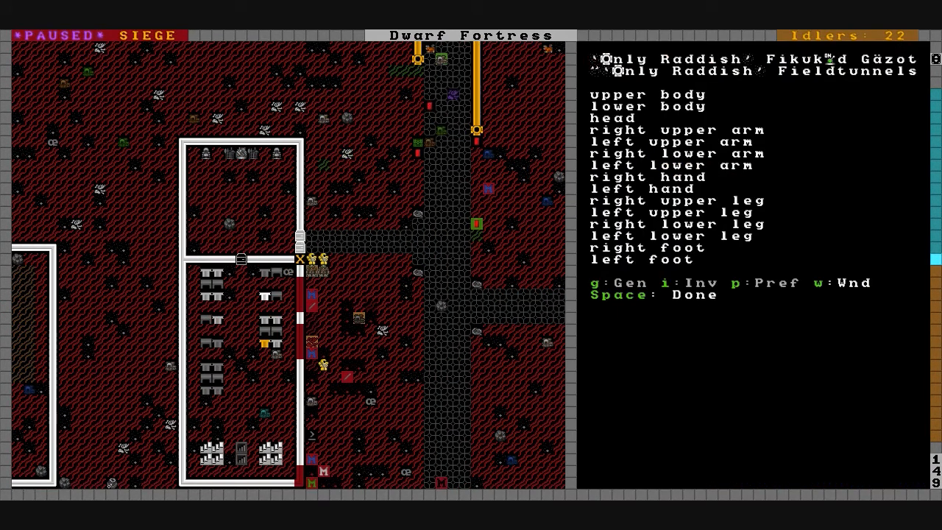
key("space")
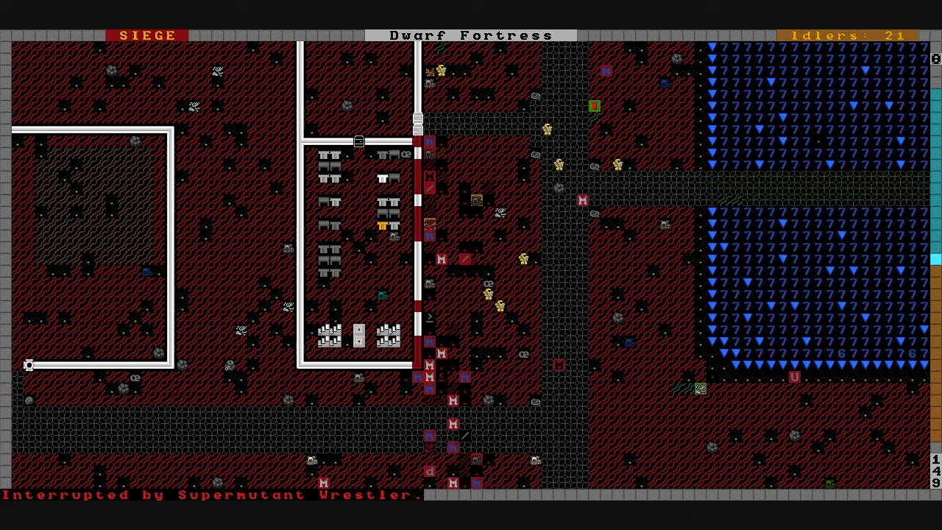
scroll("right", 3)
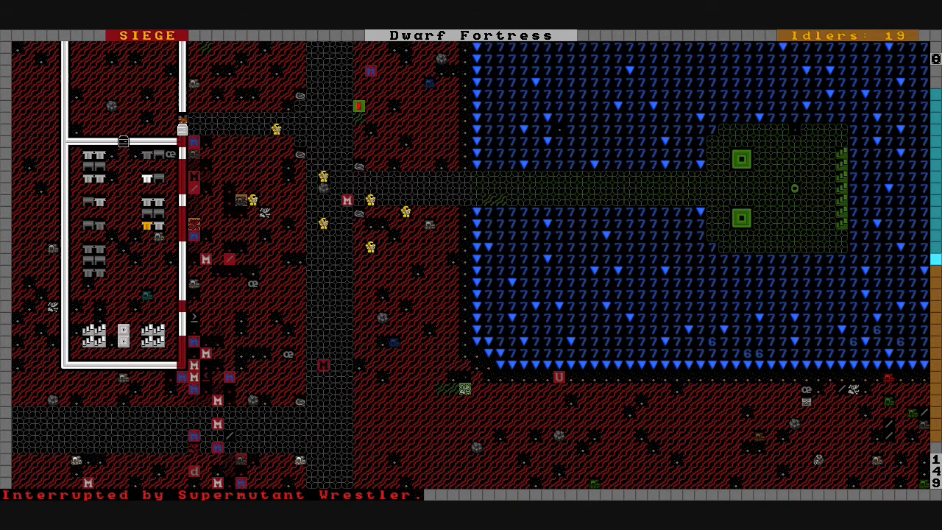